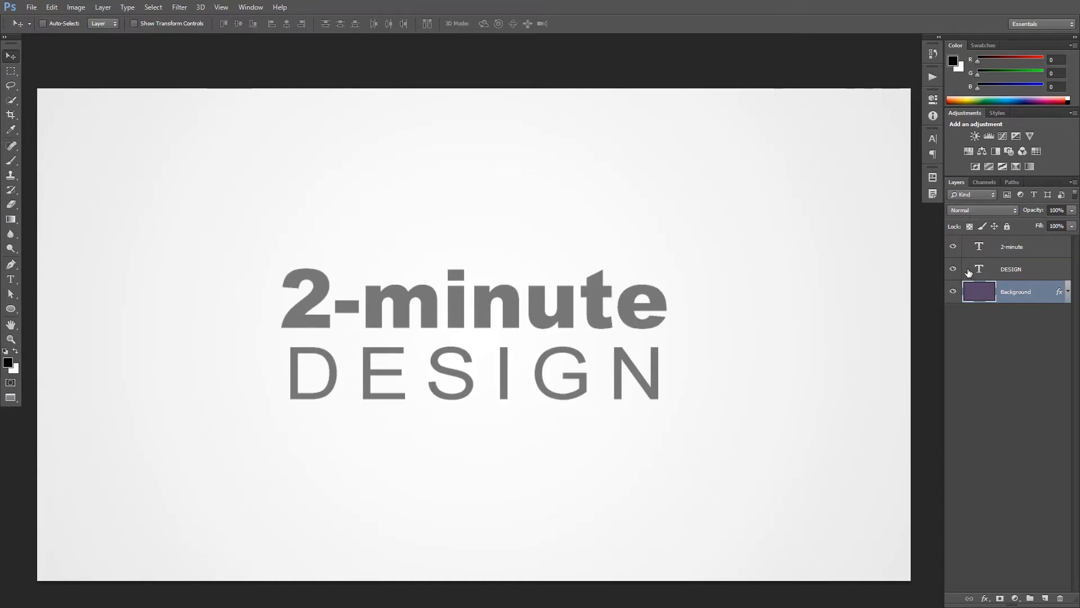
- Toggle the '2-minute' text layer hidden and then visible again
{"action": "left_click", "coordinate": [952, 246]}
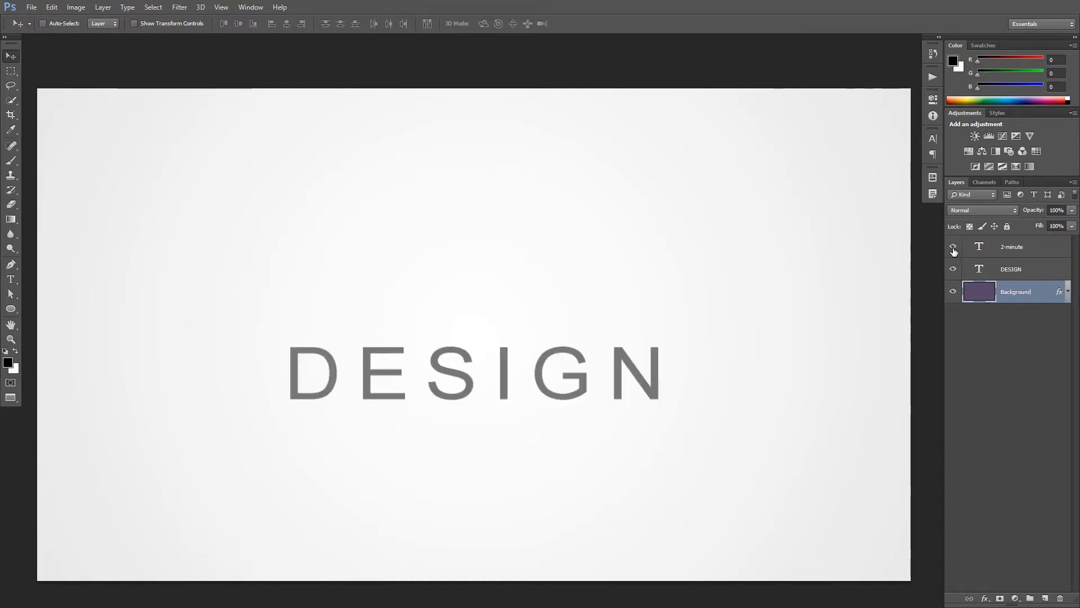
{"action": "left_click", "coordinate": [953, 246]}
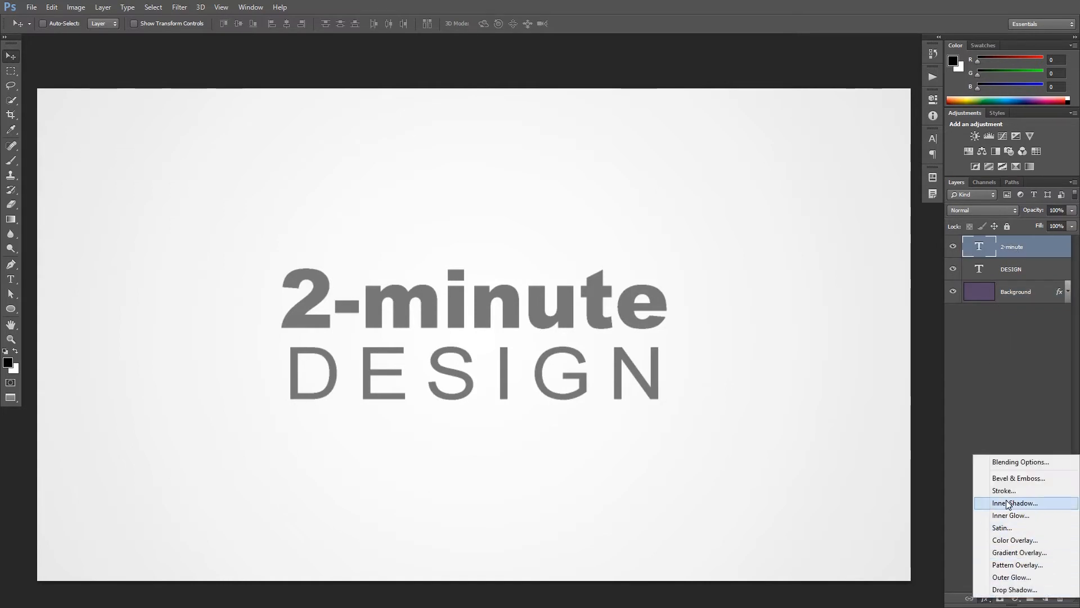
- Add a thick black outside Stroke effect to the '2-minute' text
{"action": "left_click", "coordinate": [1004, 491]}
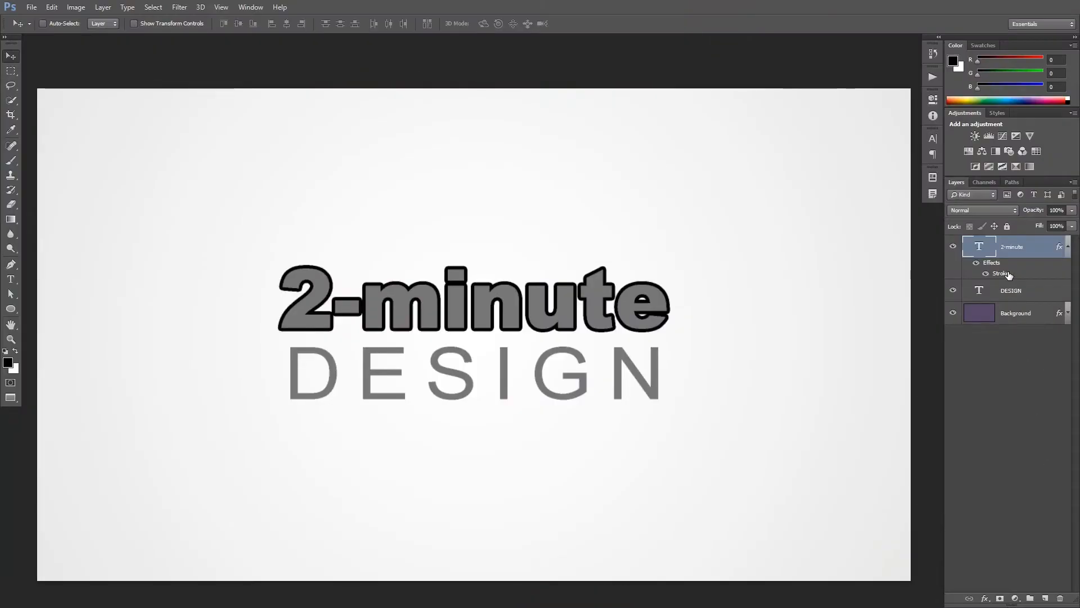
{"action": "right_click", "coordinate": [1001, 274]}
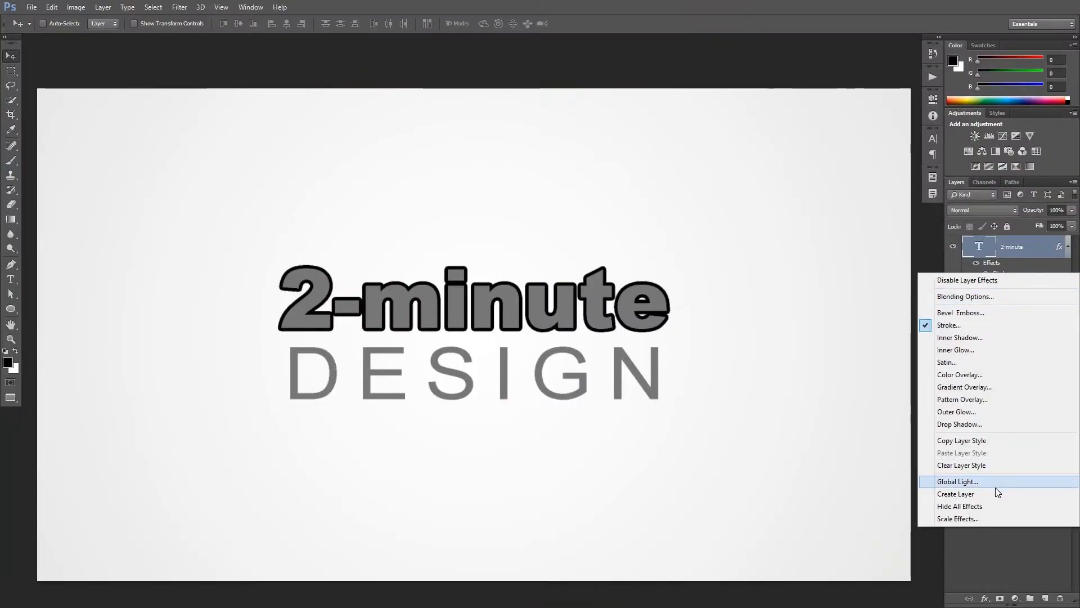
{"action": "left_click", "coordinate": [956, 494]}
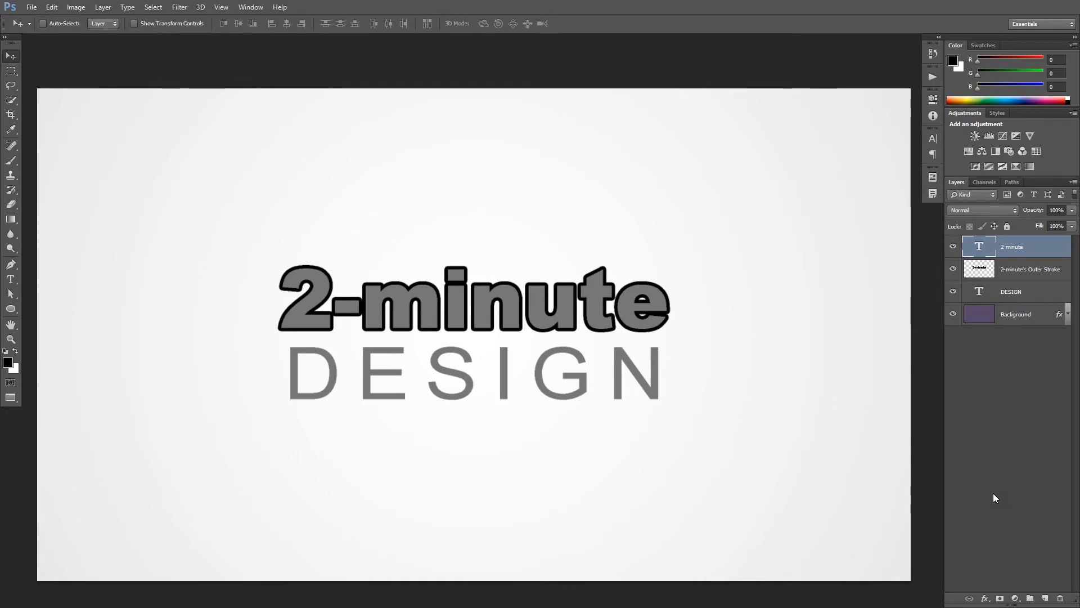
{"action": "mouse_move", "coordinate": [1013, 269]}
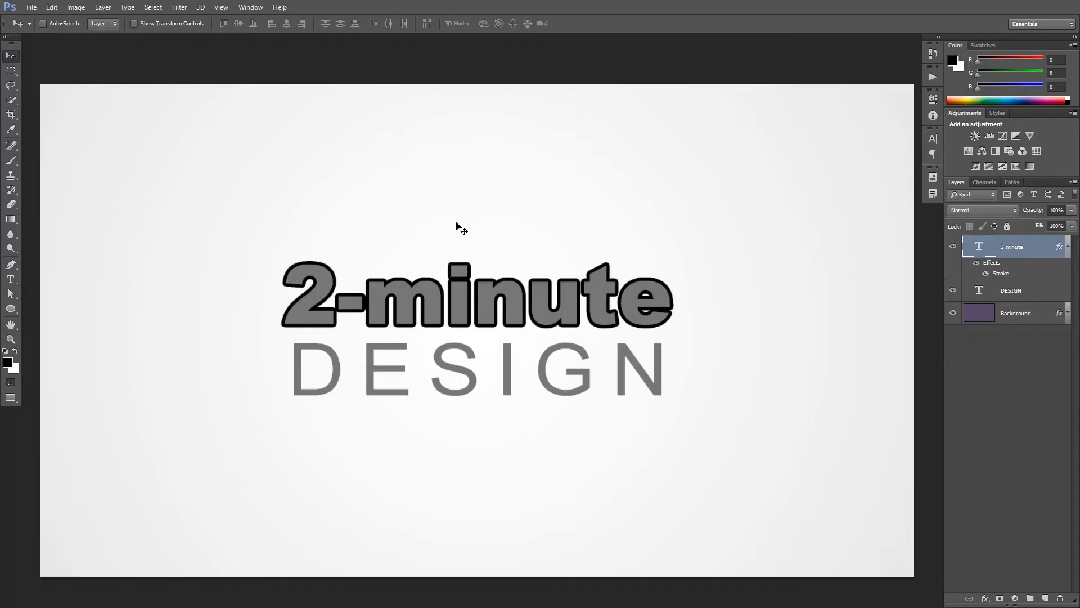
- Scale the '2-minute' text down via Ctrl+T and scale its effects to match, accepting the whole-number warning
{"action": "key", "text": "ctrl+t"}
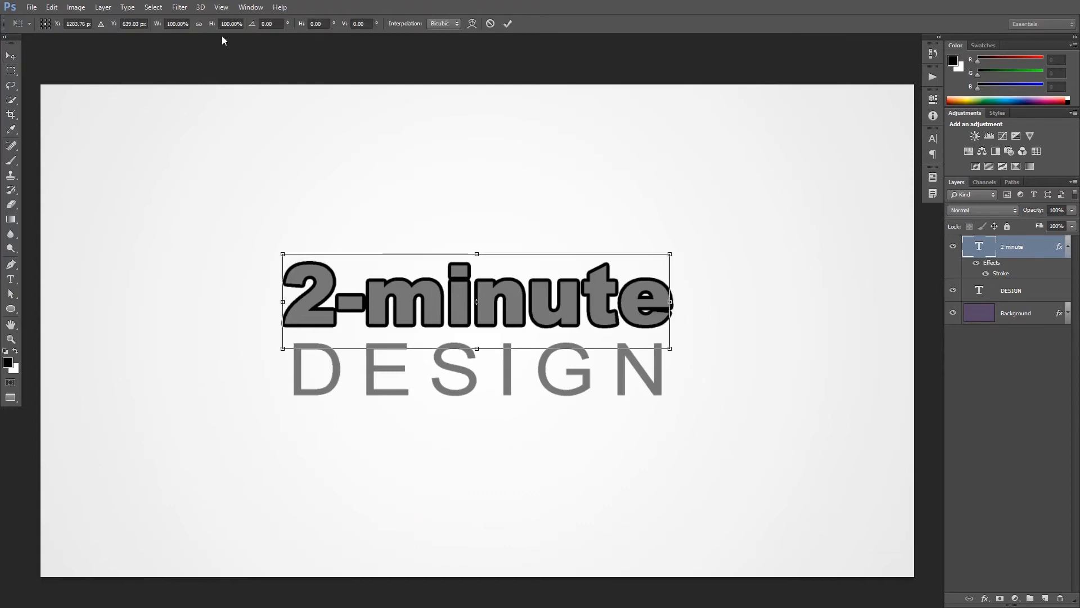
{"action": "mouse_move", "coordinate": [184, 34]}
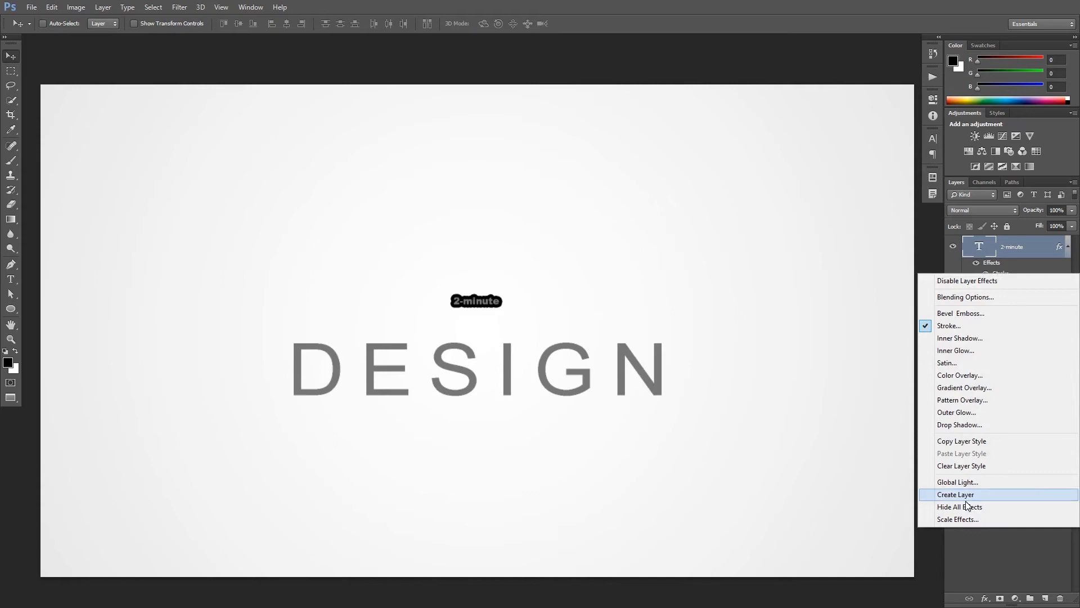
{"action": "left_click", "coordinate": [959, 520]}
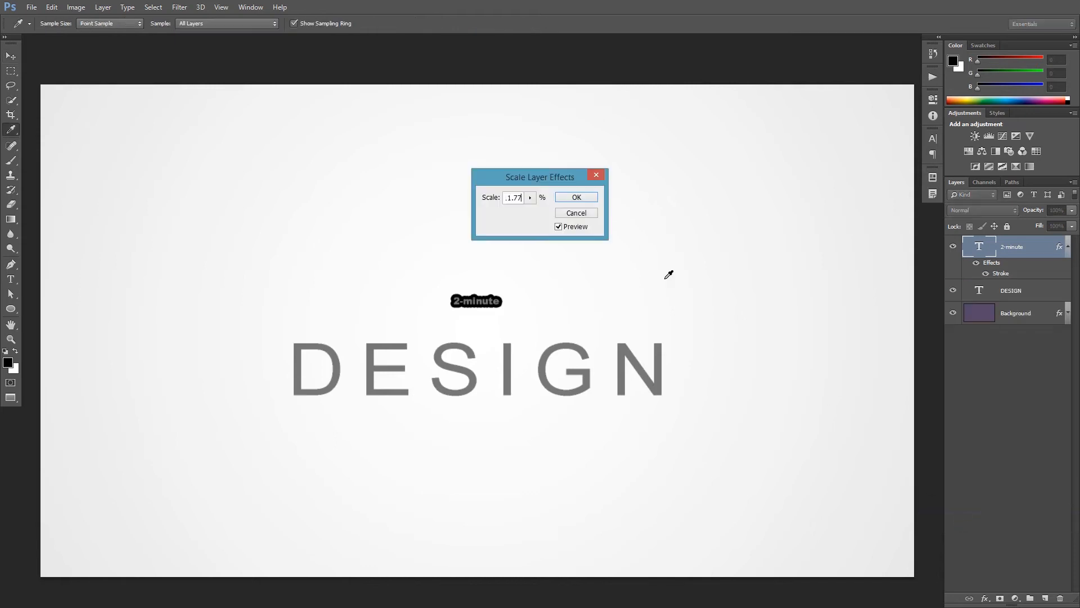
{"action": "left_click", "coordinate": [576, 197]}
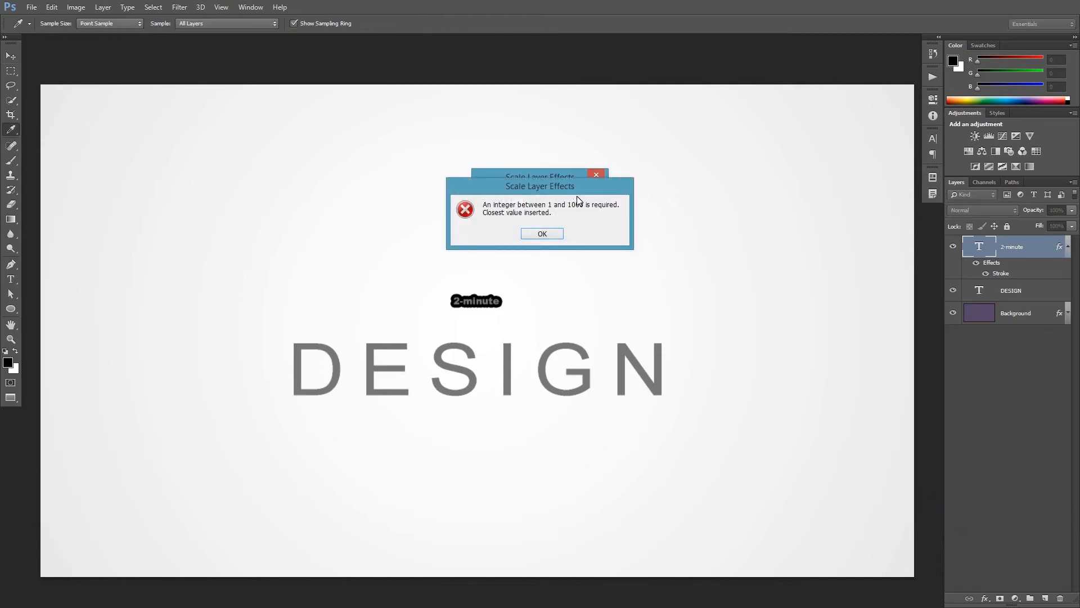
{"action": "left_click", "coordinate": [542, 234]}
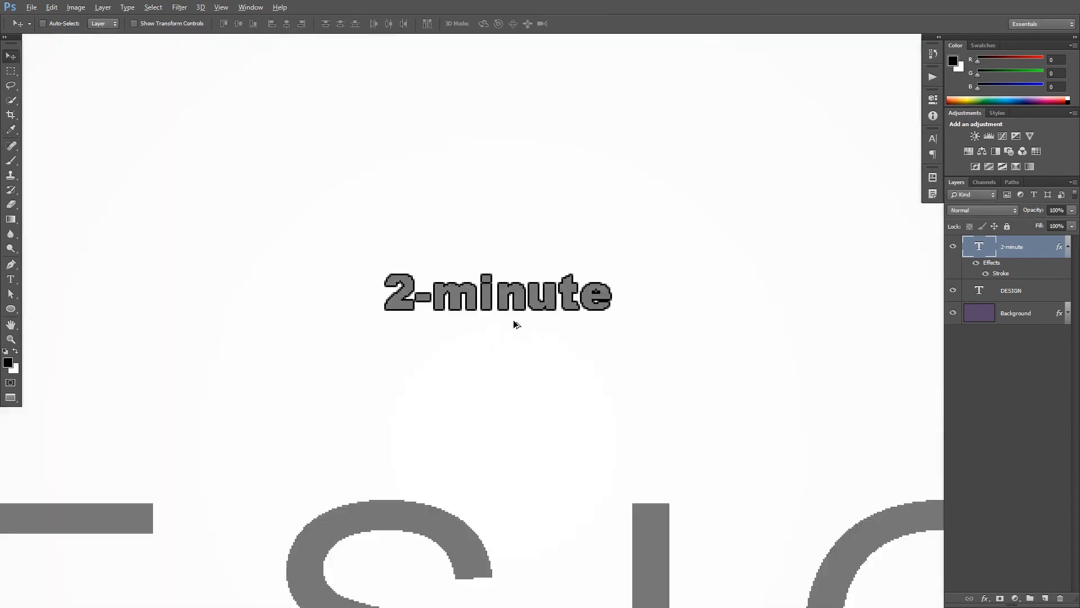
- Convert the layer to a Smart Object and recolour its stroke red inside the contents
{"action": "right_click", "coordinate": [1011, 247]}
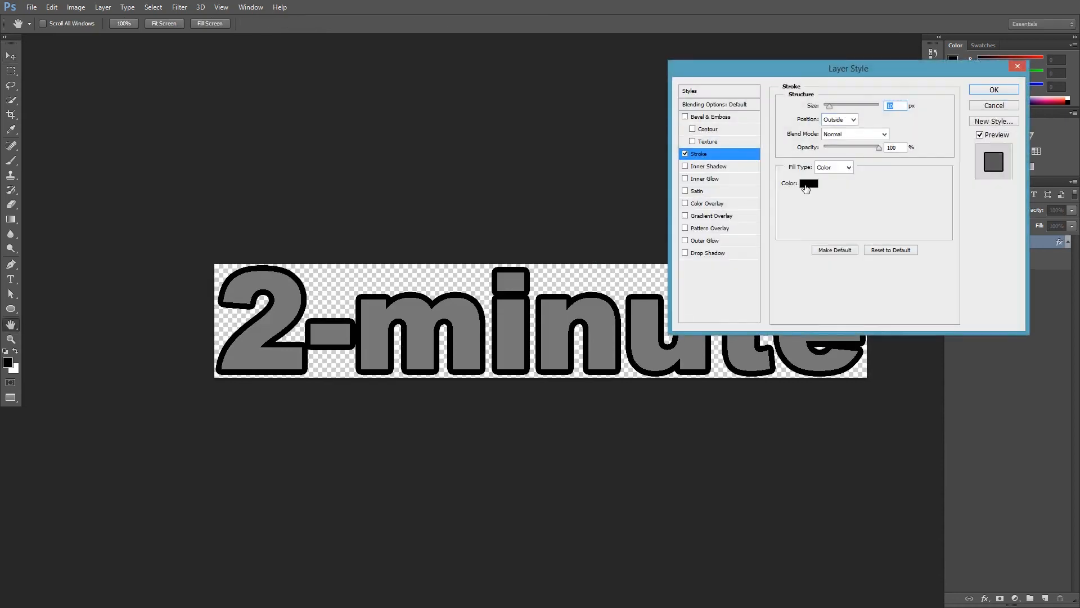
{"action": "left_click", "coordinate": [993, 90]}
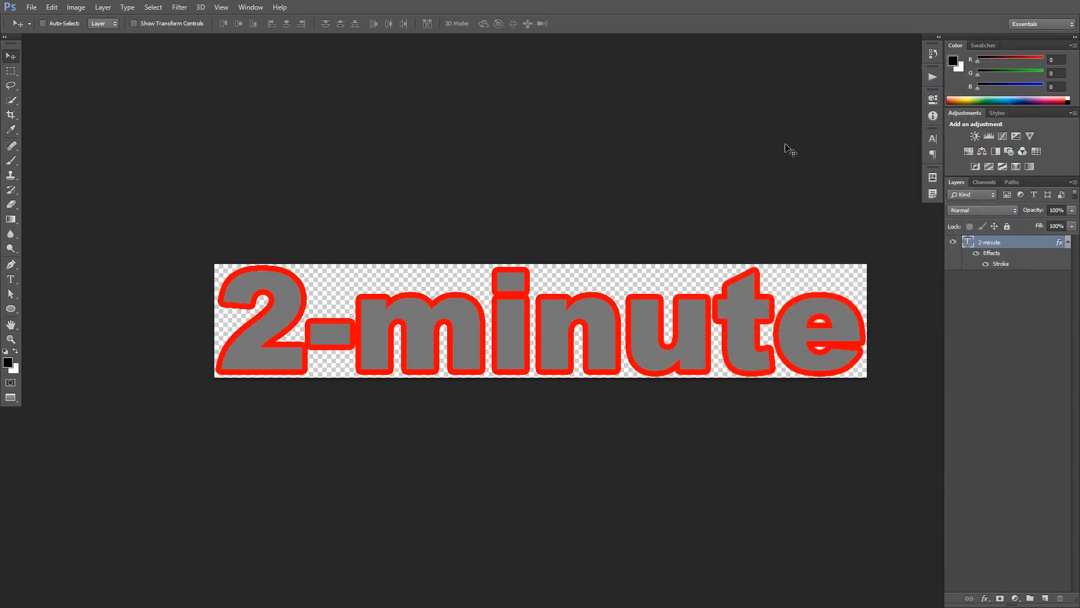